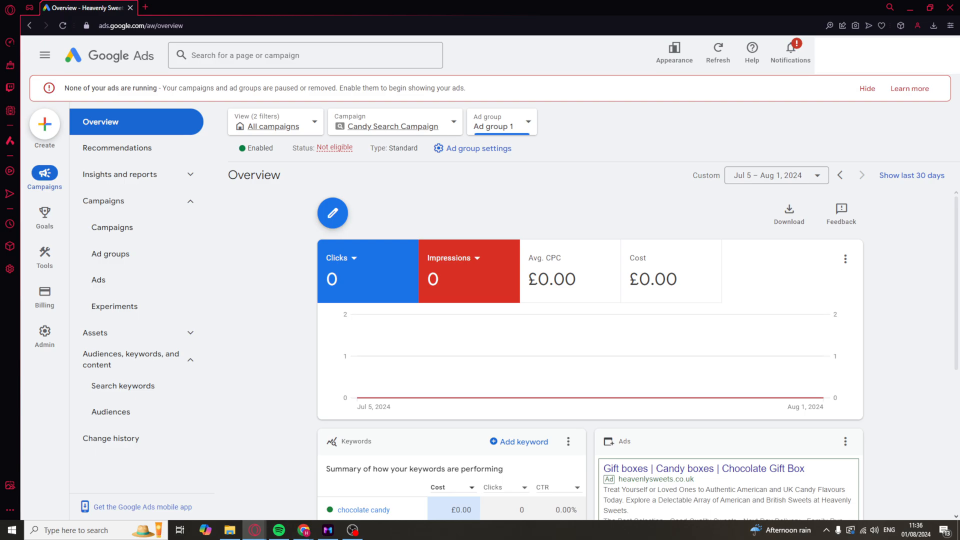
{"action": "mouse_move", "coordinate": [112, 227]}
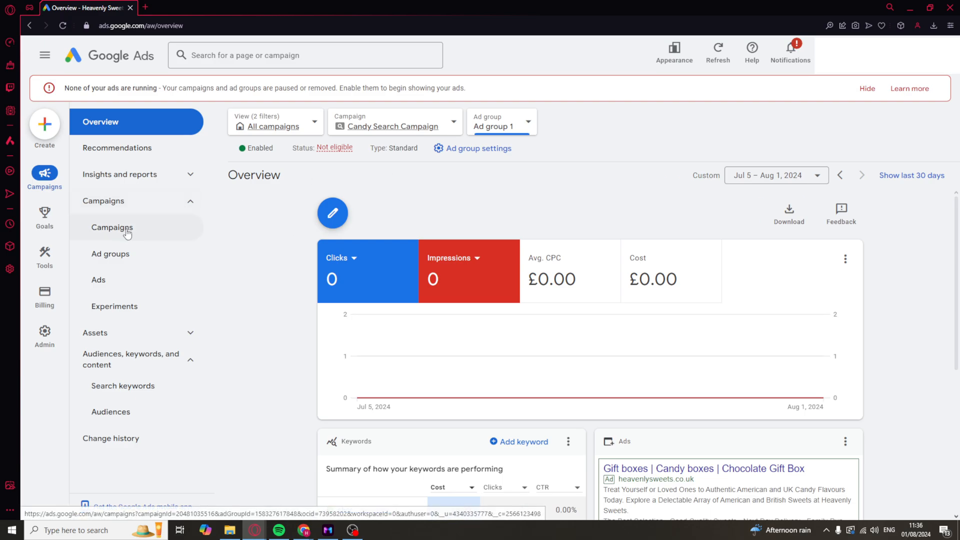
Switch from the ad group view to the campaigns table showing all 31 campaigns
{"action": "left_click", "coordinate": [112, 227]}
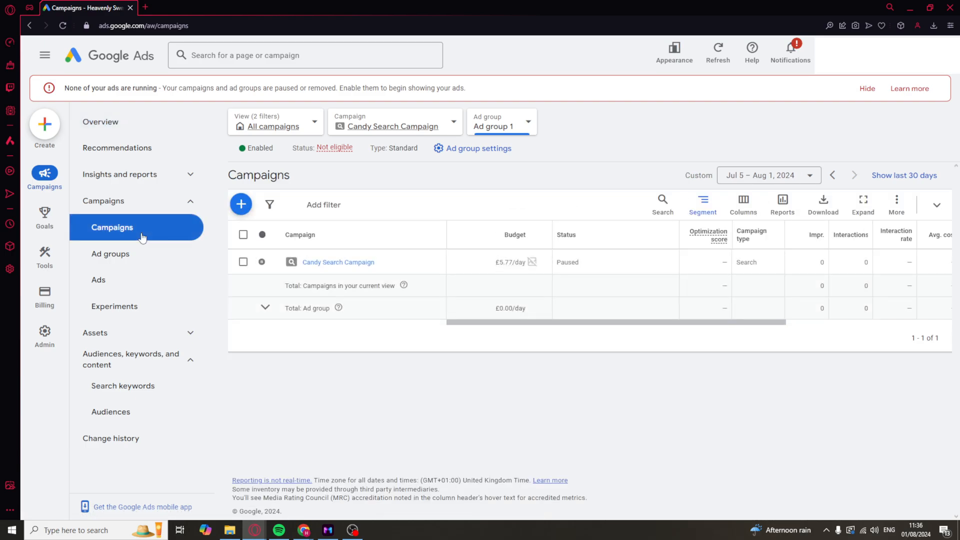
{"action": "mouse_move", "coordinate": [390, 126]}
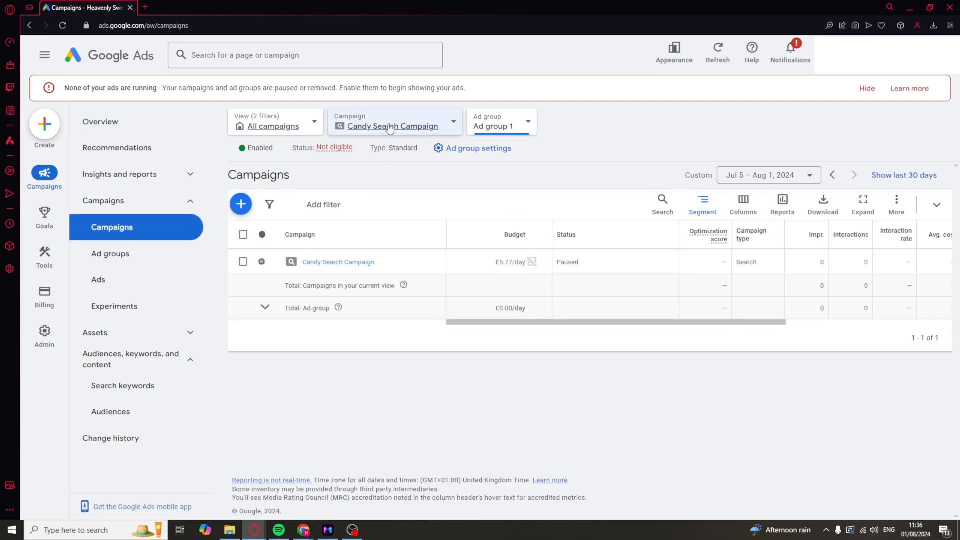
{"action": "left_click", "coordinate": [395, 121]}
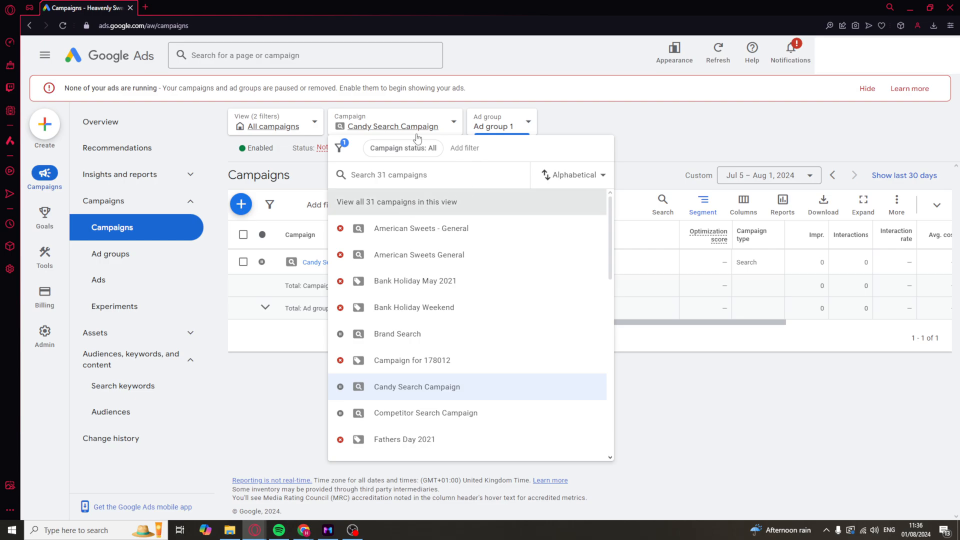
{"action": "left_click", "coordinate": [397, 202]}
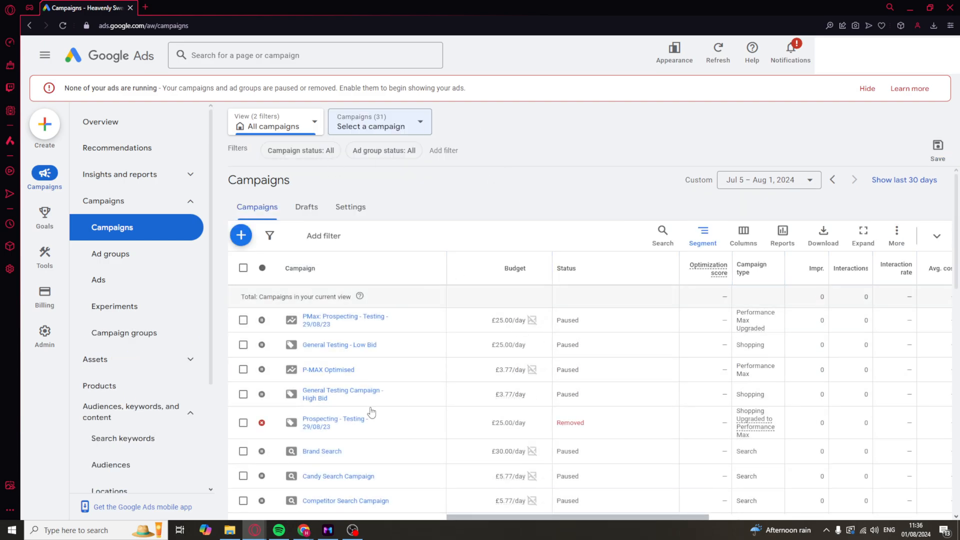
{"action": "mouse_move", "coordinate": [618, 132]}
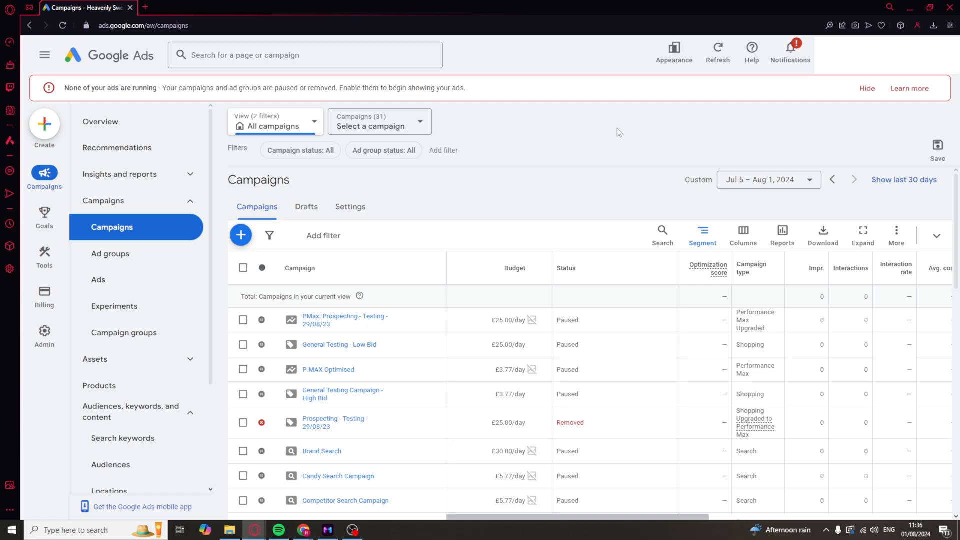
{"action": "mouse_move", "coordinate": [339, 344]}
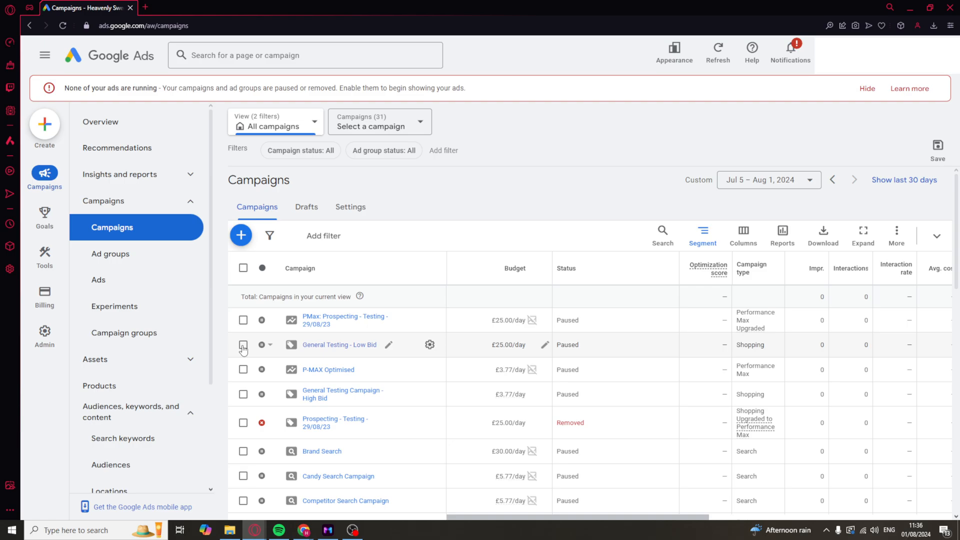
Select the General Testing - Low Bid campaign and bring up its bulk Edit actions
{"action": "left_click", "coordinate": [243, 345]}
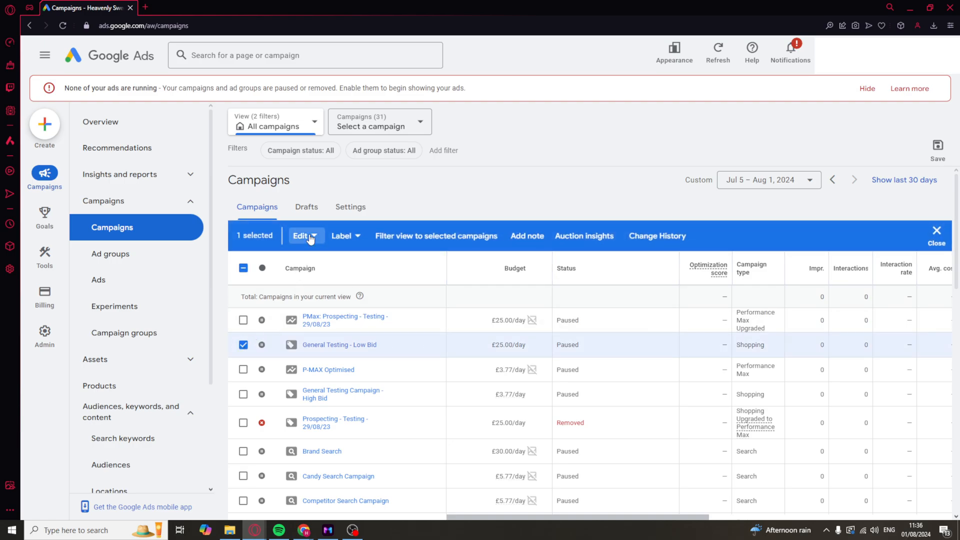
{"action": "left_click", "coordinate": [304, 236]}
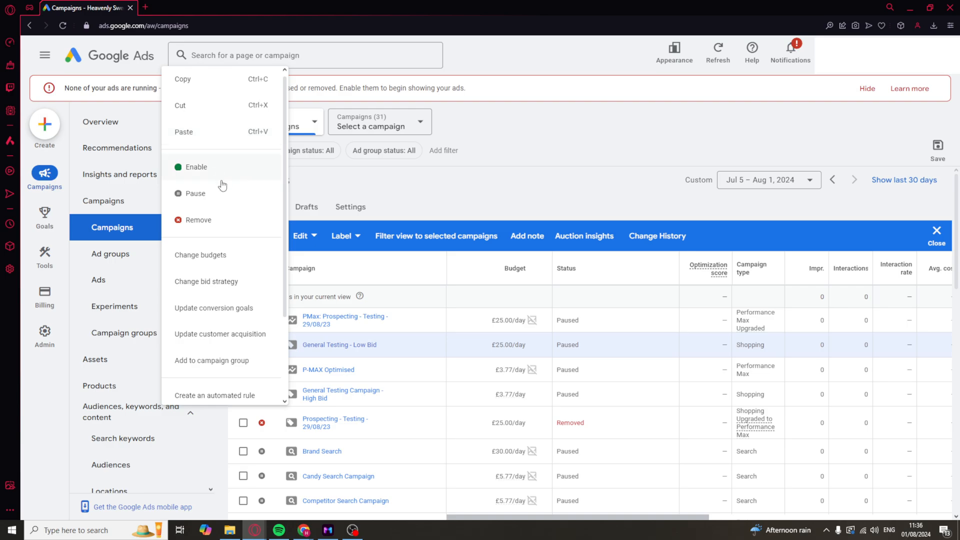
{"action": "mouse_move", "coordinate": [245, 285]}
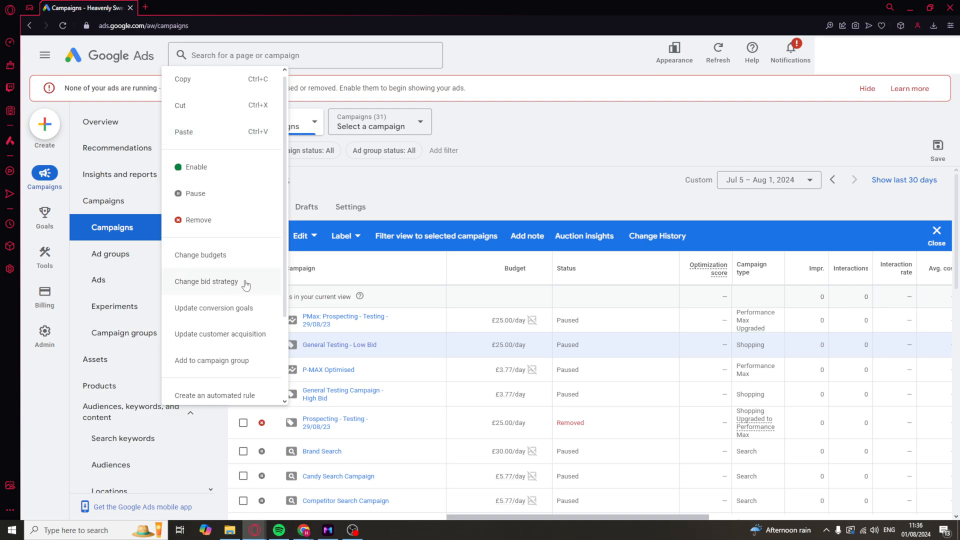
{"action": "mouse_move", "coordinate": [241, 289]}
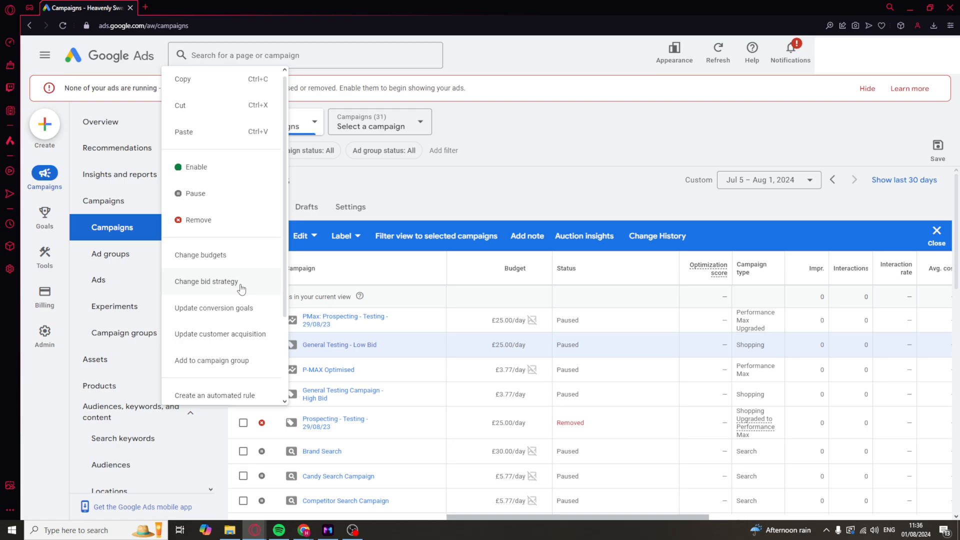
Start a bulk bid strategy change, keep Maximize conversions, then cancel without applying
{"action": "left_click", "coordinate": [206, 281]}
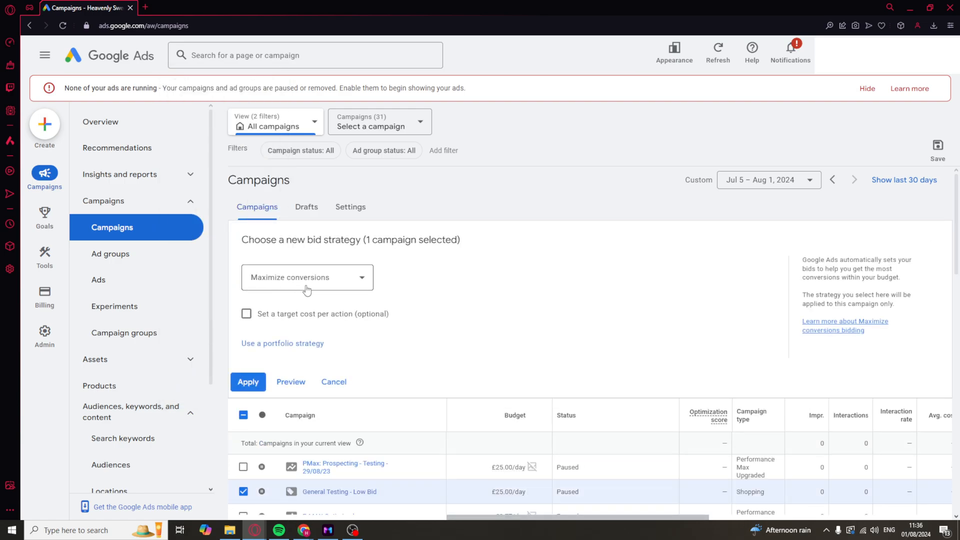
{"action": "left_click", "coordinate": [307, 277]}
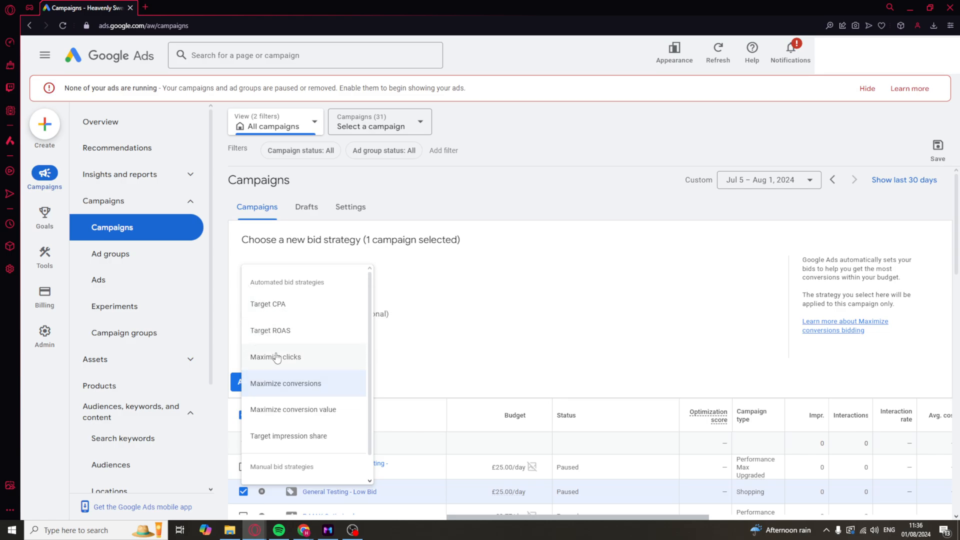
{"action": "mouse_move", "coordinate": [296, 387]}
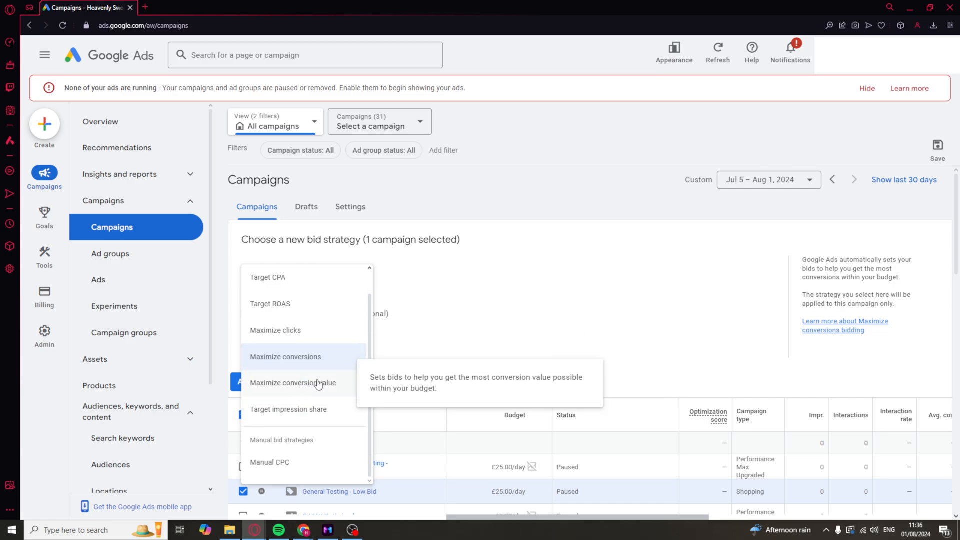
{"action": "mouse_move", "coordinate": [306, 437]}
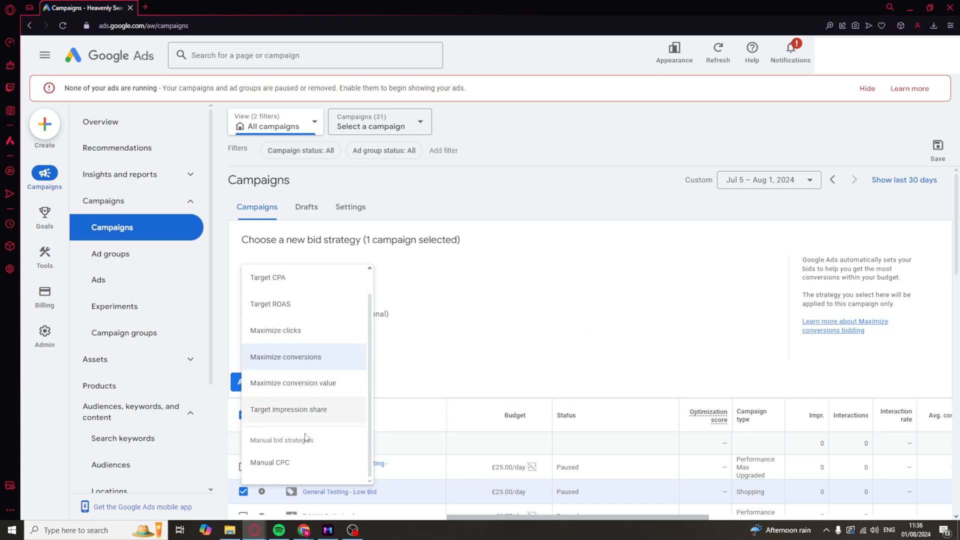
{"action": "left_click", "coordinate": [285, 357]}
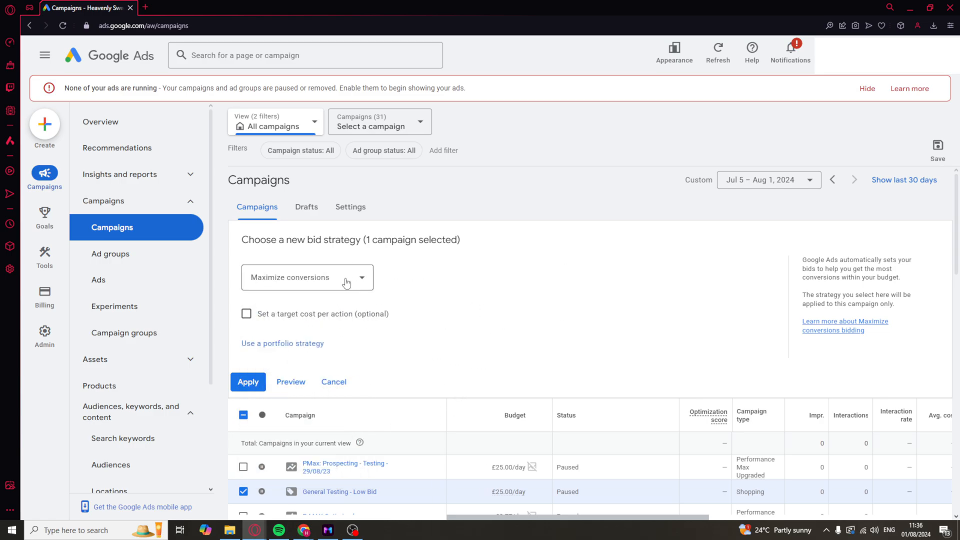
{"action": "mouse_move", "coordinate": [517, 253]}
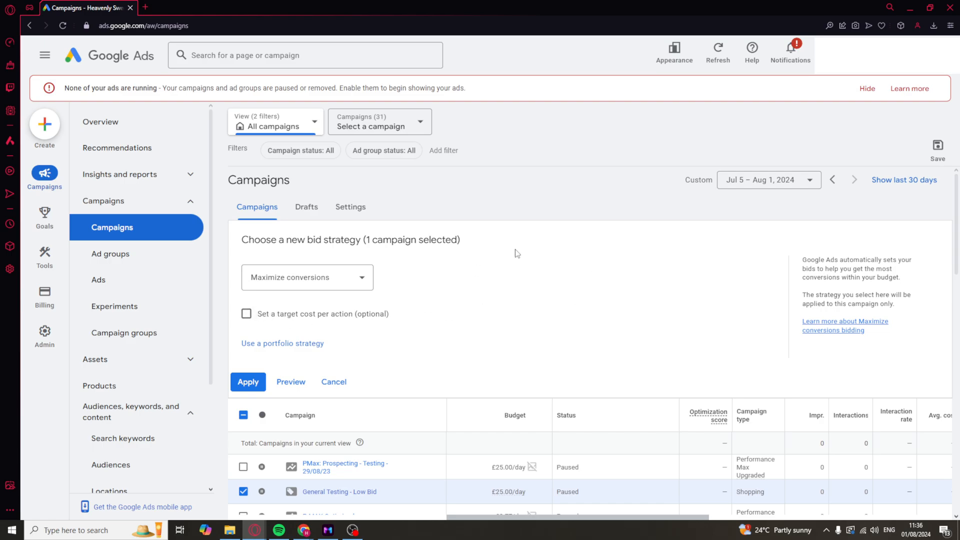
{"action": "mouse_move", "coordinate": [261, 280]}
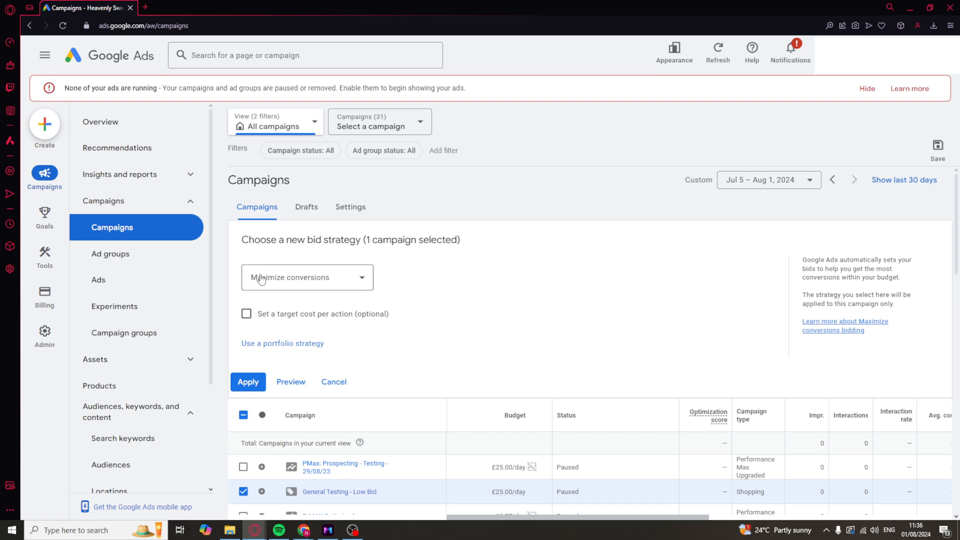
{"action": "mouse_move", "coordinate": [359, 341]}
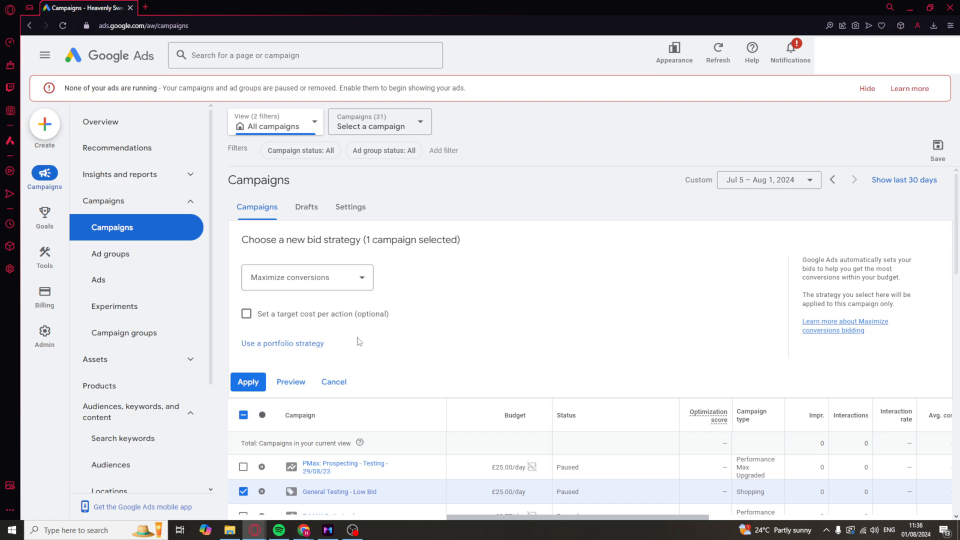
{"action": "mouse_move", "coordinate": [334, 382]}
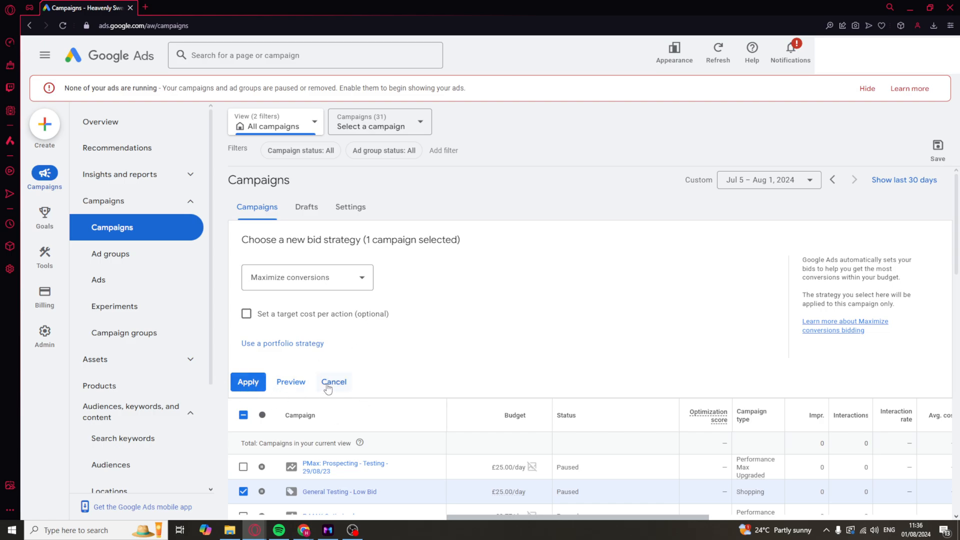
{"action": "left_click", "coordinate": [334, 381]}
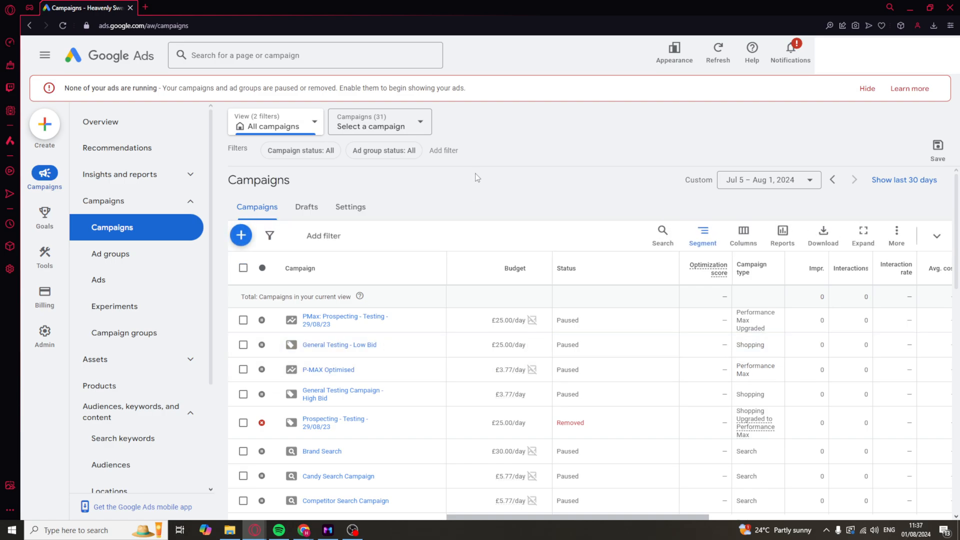
{"action": "mouse_move", "coordinate": [546, 139]}
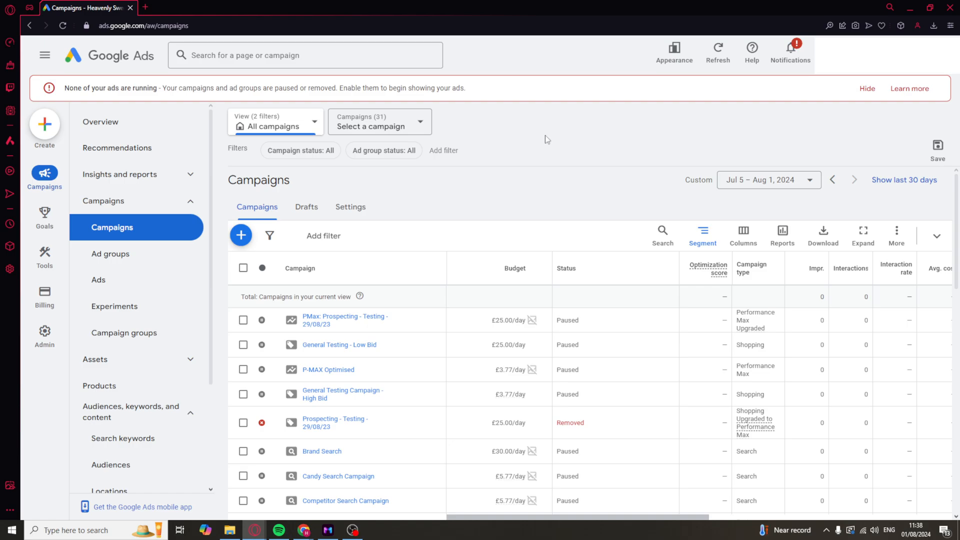
{"action": "mouse_move", "coordinate": [450, 121]}
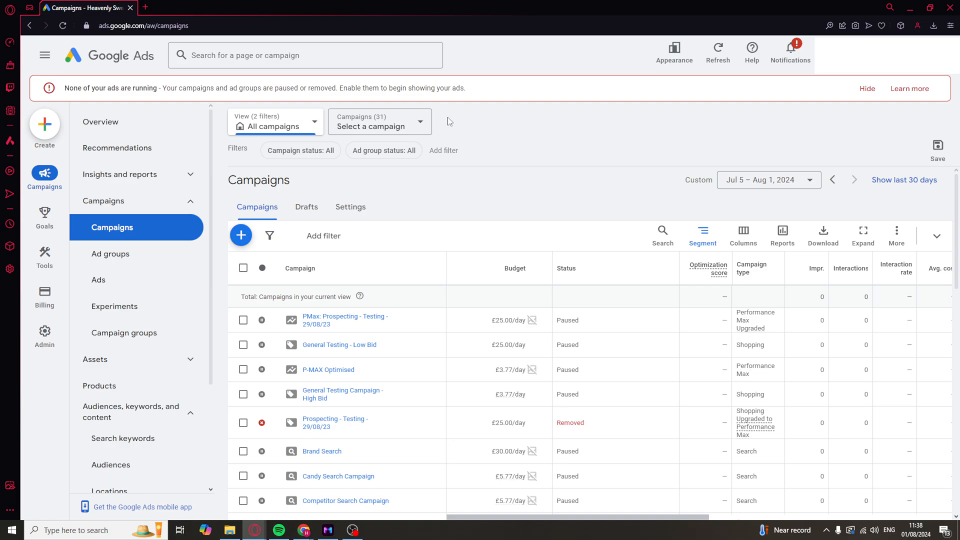
Select the Candy Search Campaign and show its Settings page
{"action": "left_click", "coordinate": [376, 121]}
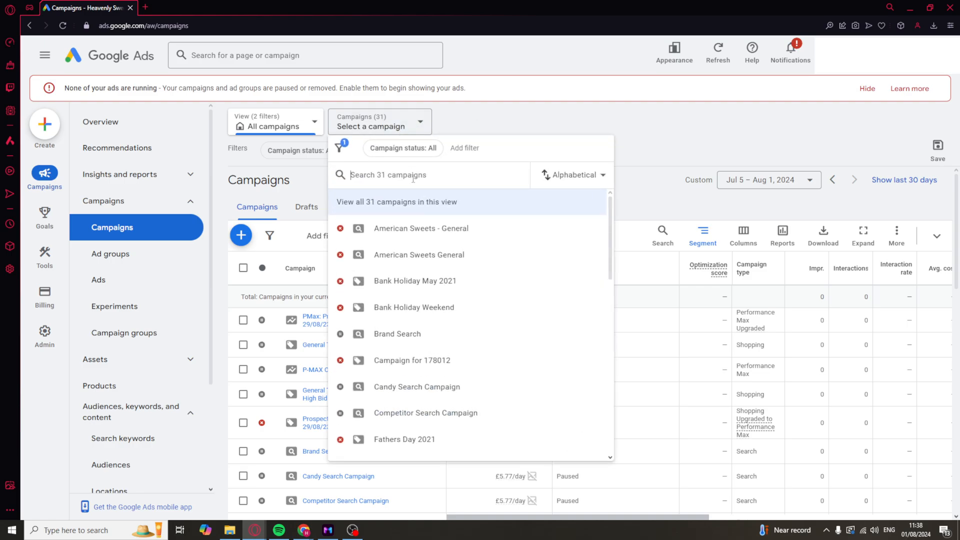
{"action": "mouse_move", "coordinate": [412, 360]}
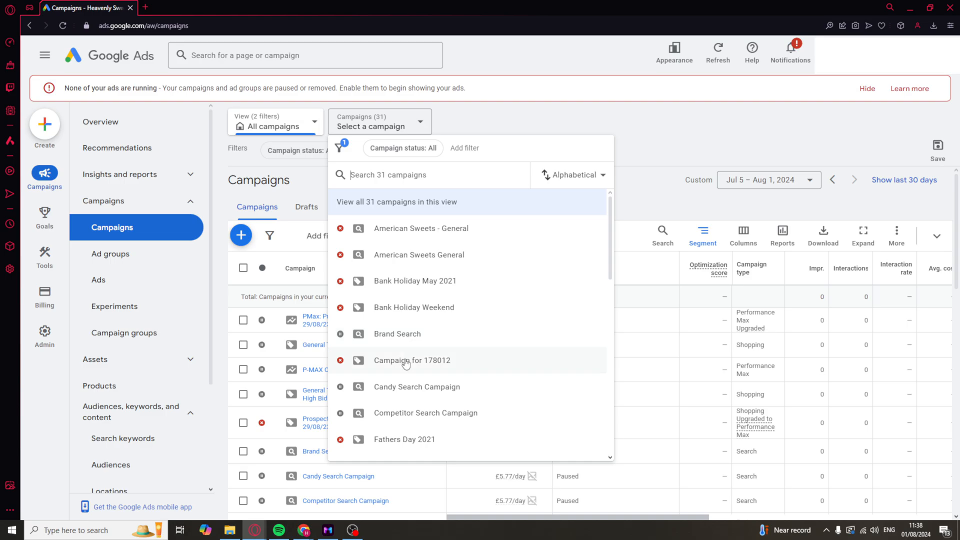
{"action": "left_click", "coordinate": [416, 386]}
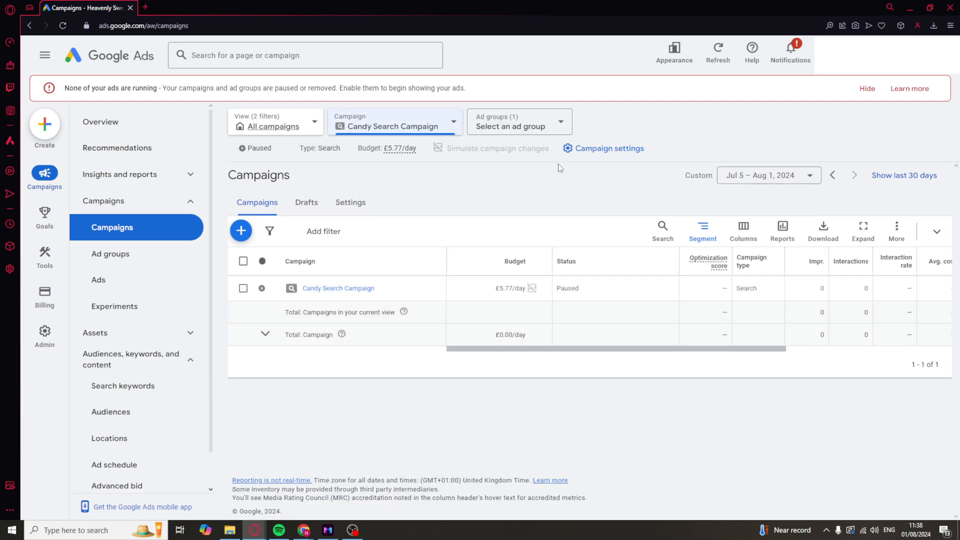
{"action": "mouse_move", "coordinate": [634, 168]}
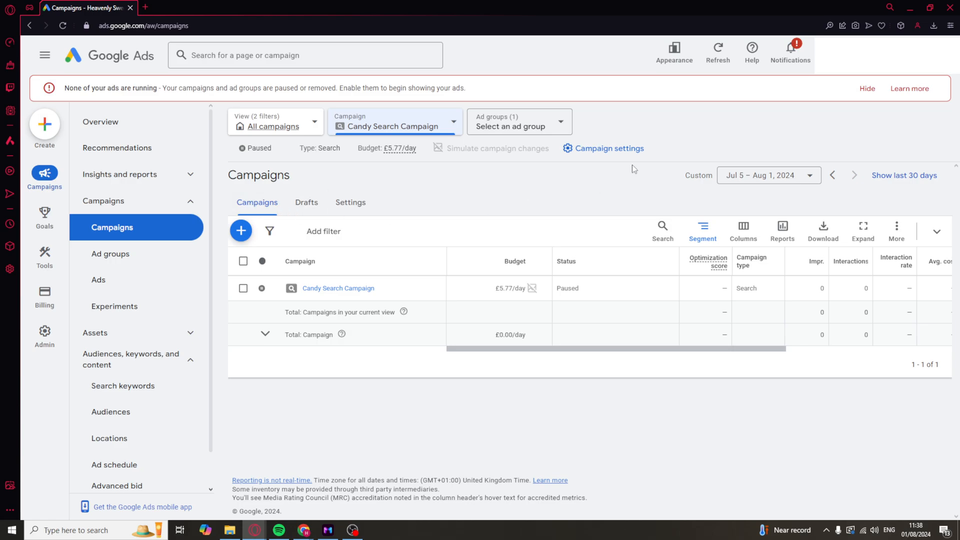
{"action": "mouse_move", "coordinate": [350, 202]}
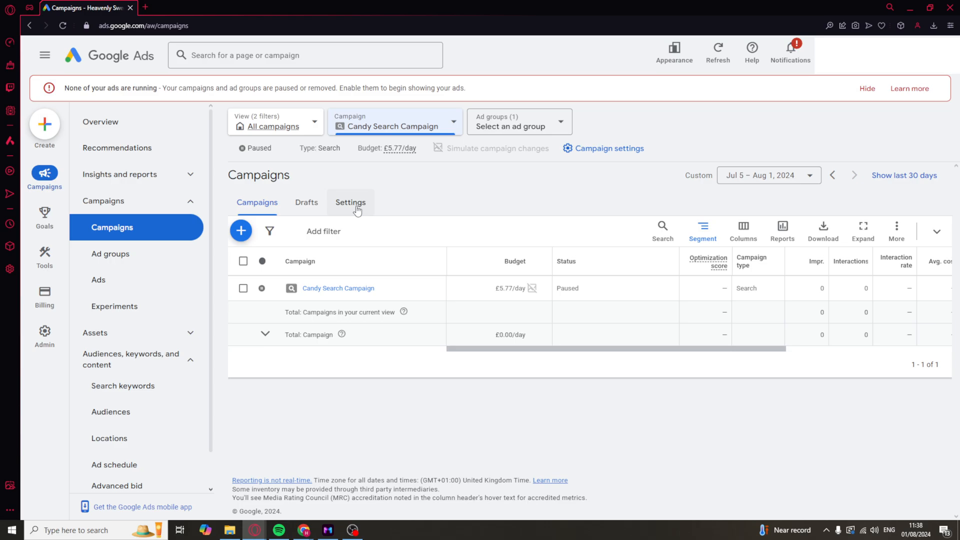
{"action": "left_click", "coordinate": [350, 202]}
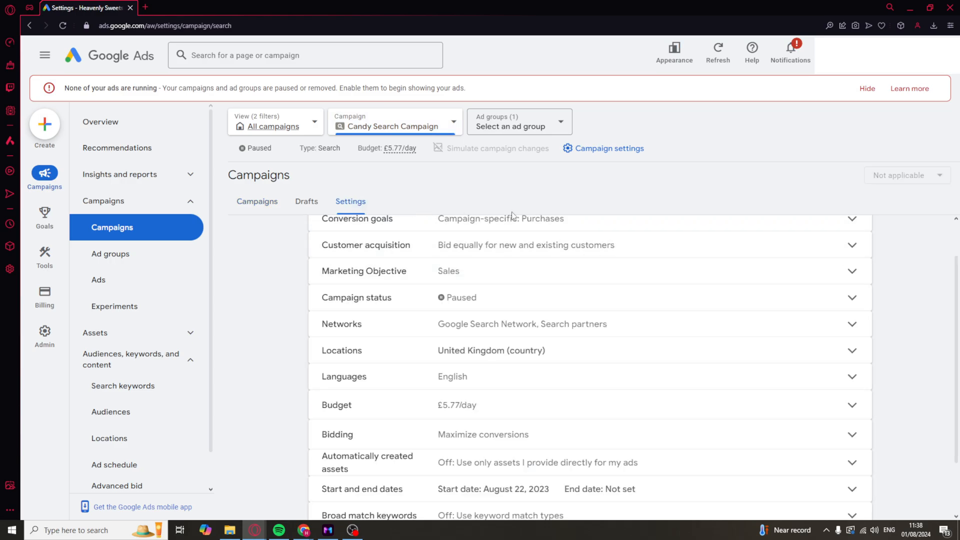
{"action": "mouse_move", "coordinate": [568, 225]}
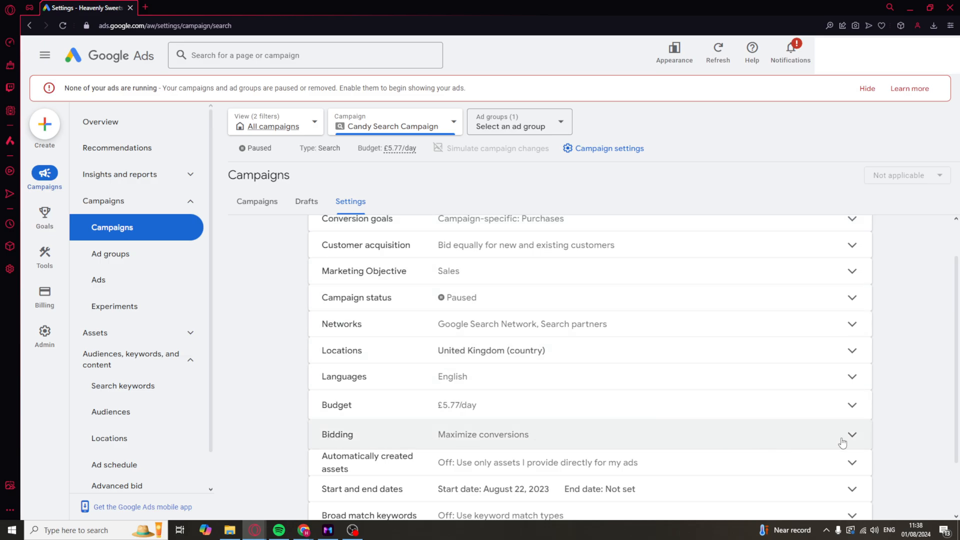
Expand the Bidding section and choose Conversions as the focus
{"action": "left_click", "coordinate": [851, 434]}
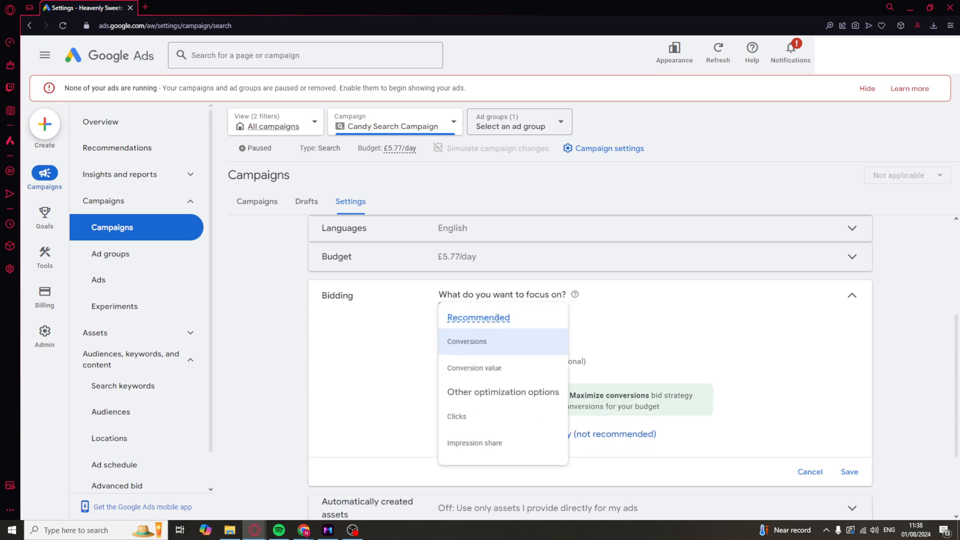
{"action": "mouse_move", "coordinate": [503, 368]}
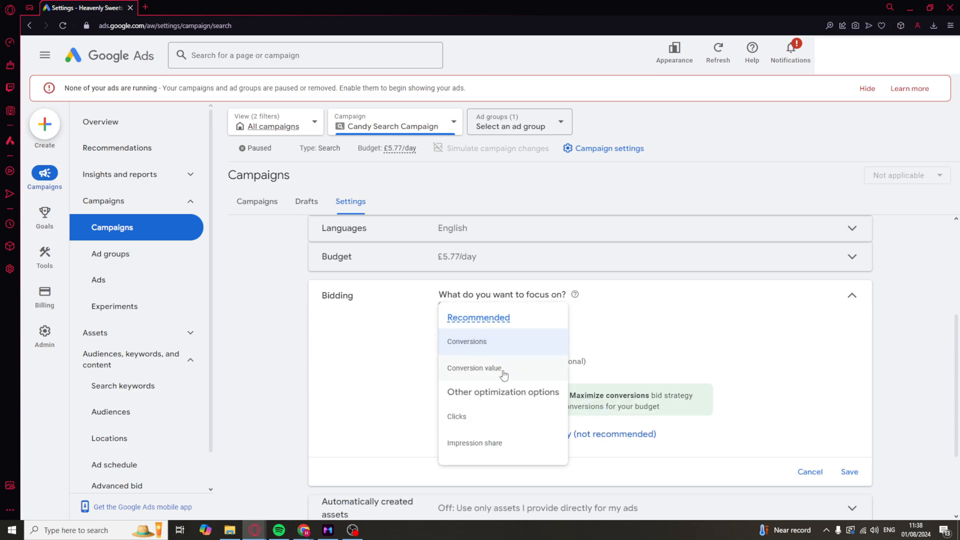
{"action": "mouse_move", "coordinate": [593, 414]}
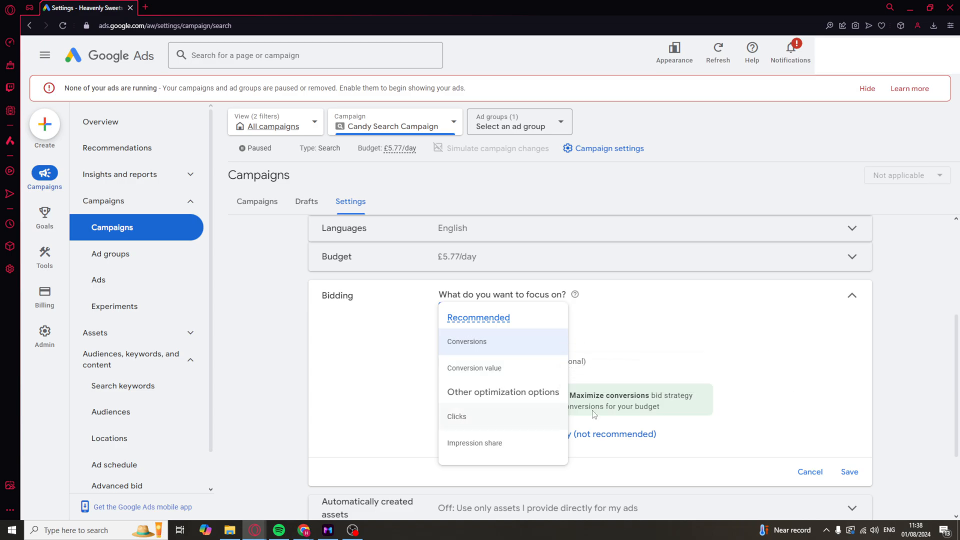
{"action": "left_click", "coordinate": [466, 342]}
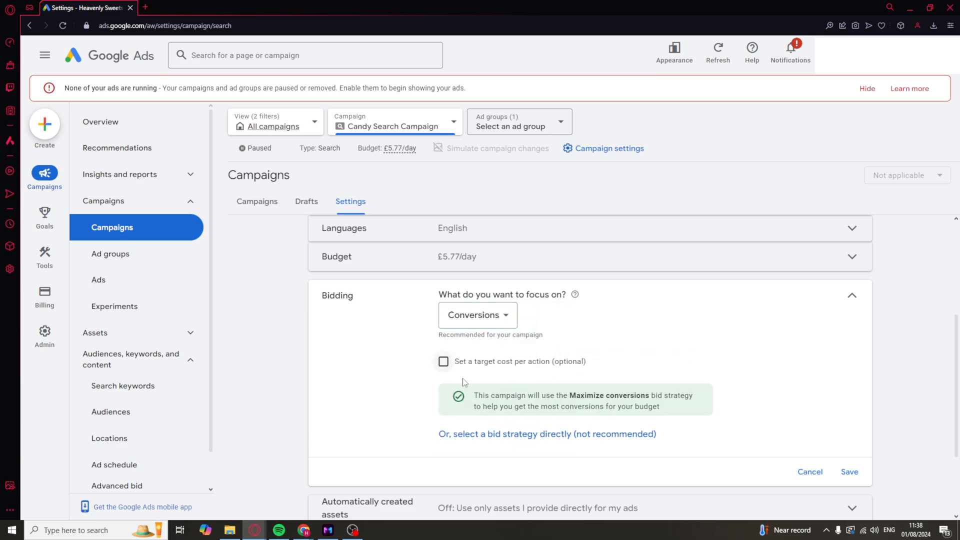
{"action": "mouse_move", "coordinate": [523, 440]}
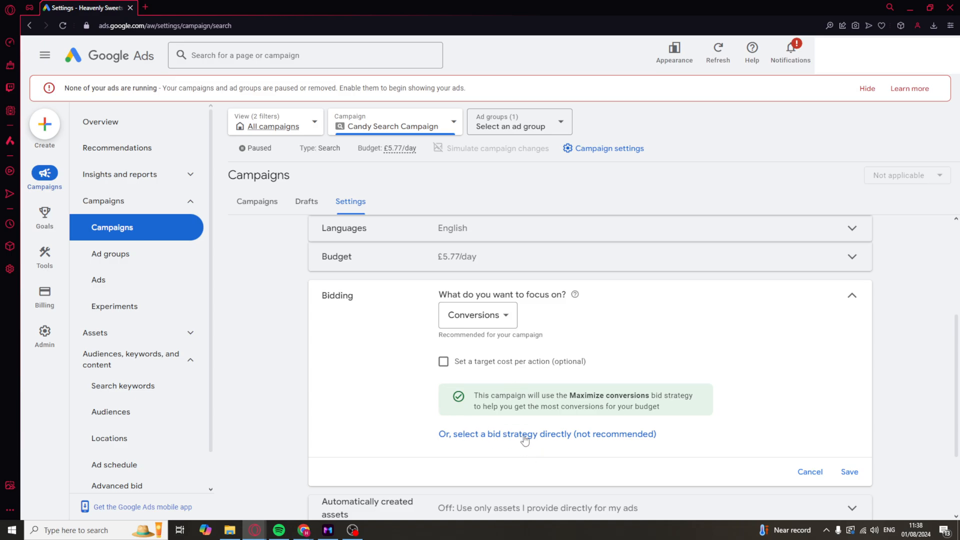
{"action": "mouse_move", "coordinate": [642, 415]}
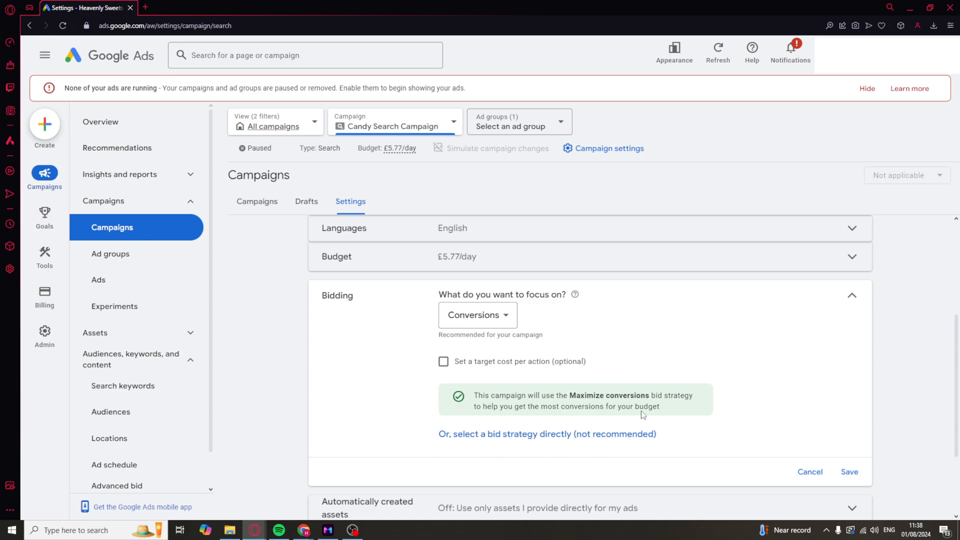
{"action": "mouse_move", "coordinate": [725, 376]}
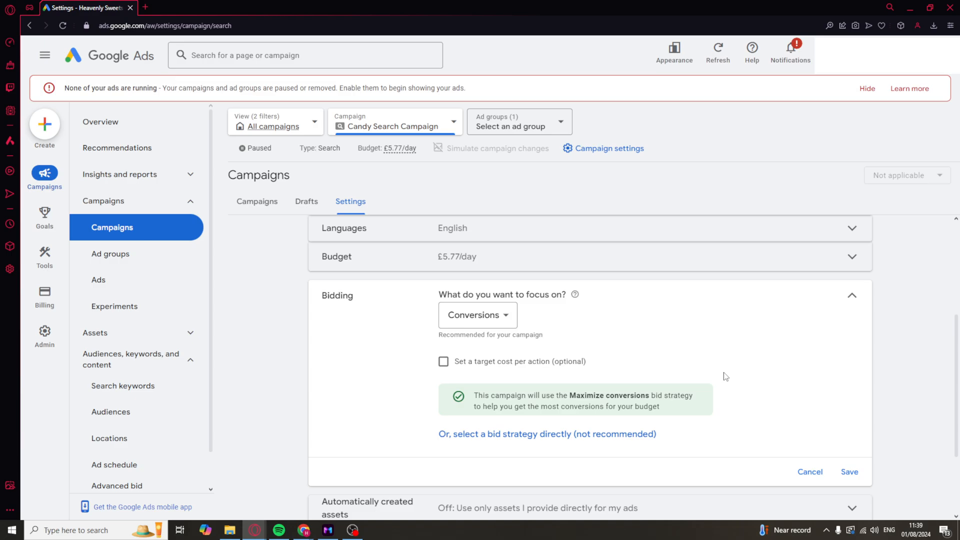
{"action": "mouse_move", "coordinate": [900, 285]}
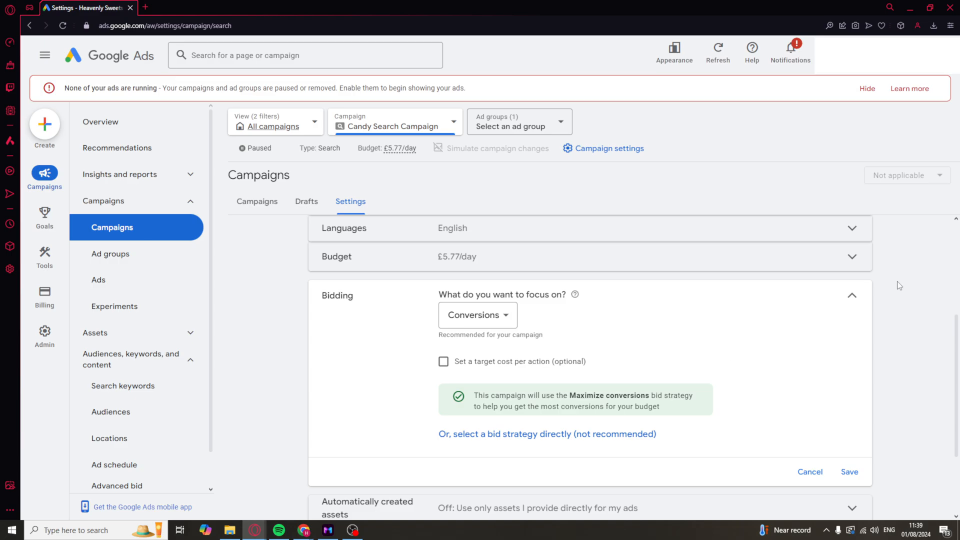